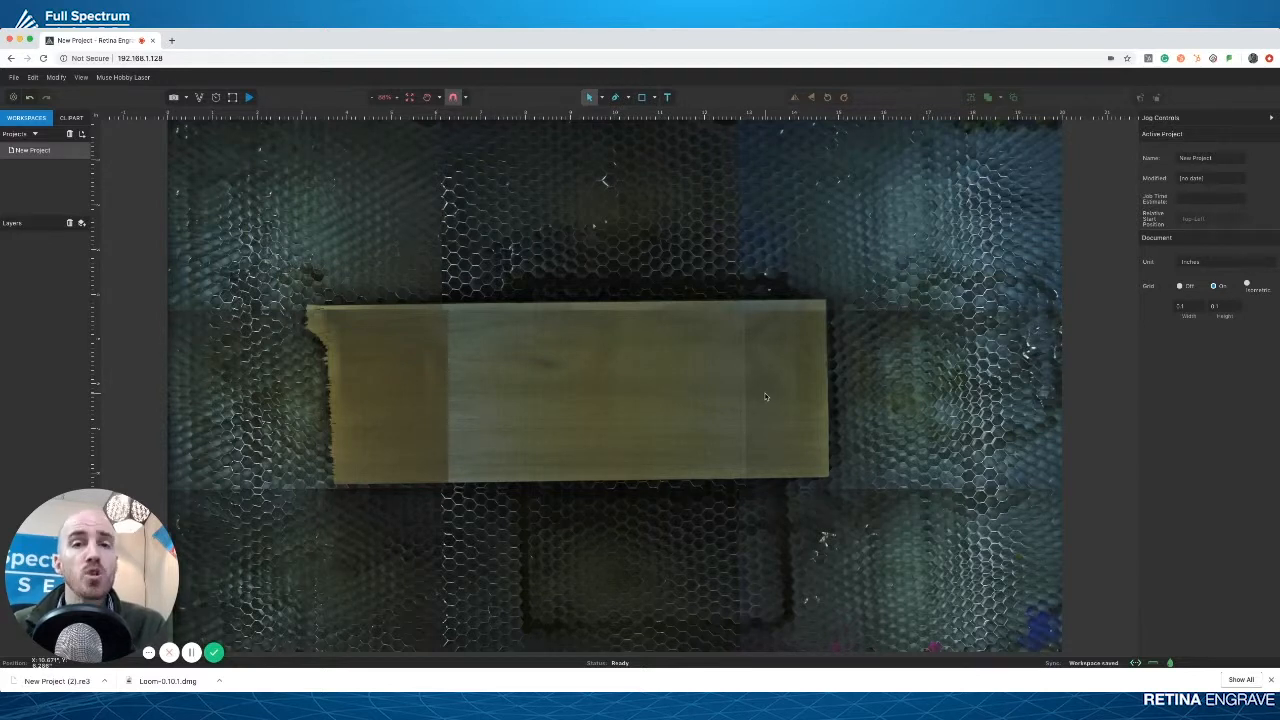
pyautogui.moveTo(327, 356)
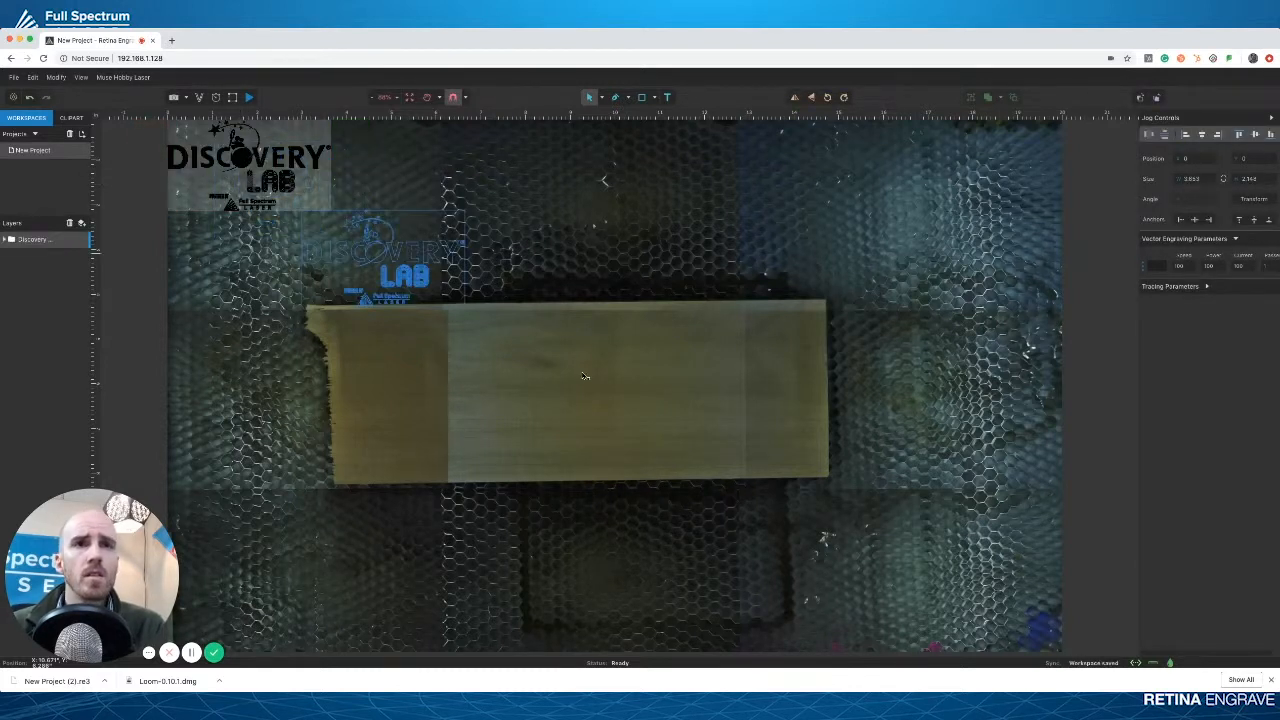
# - Drag the Discovery Lab logo onto the wooden board and select it
pyautogui.moveTo(385, 260); pyautogui.dragTo(565, 385)
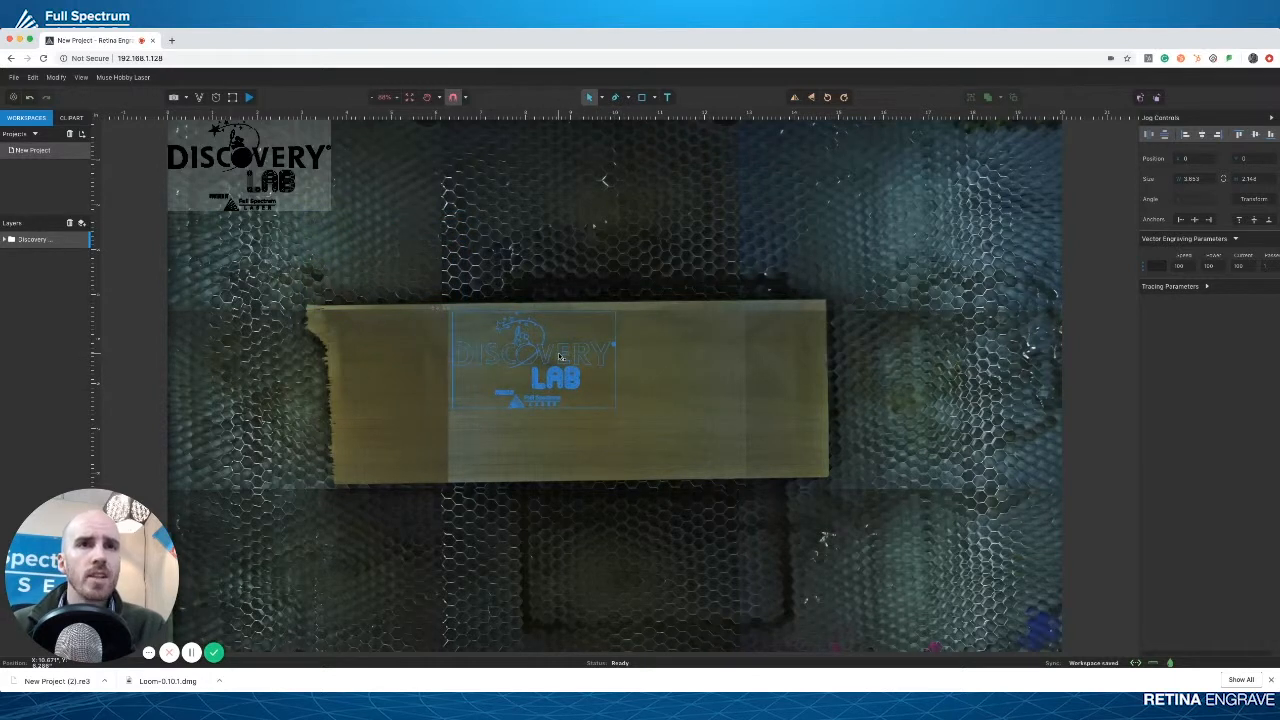
pyautogui.click(533, 357)
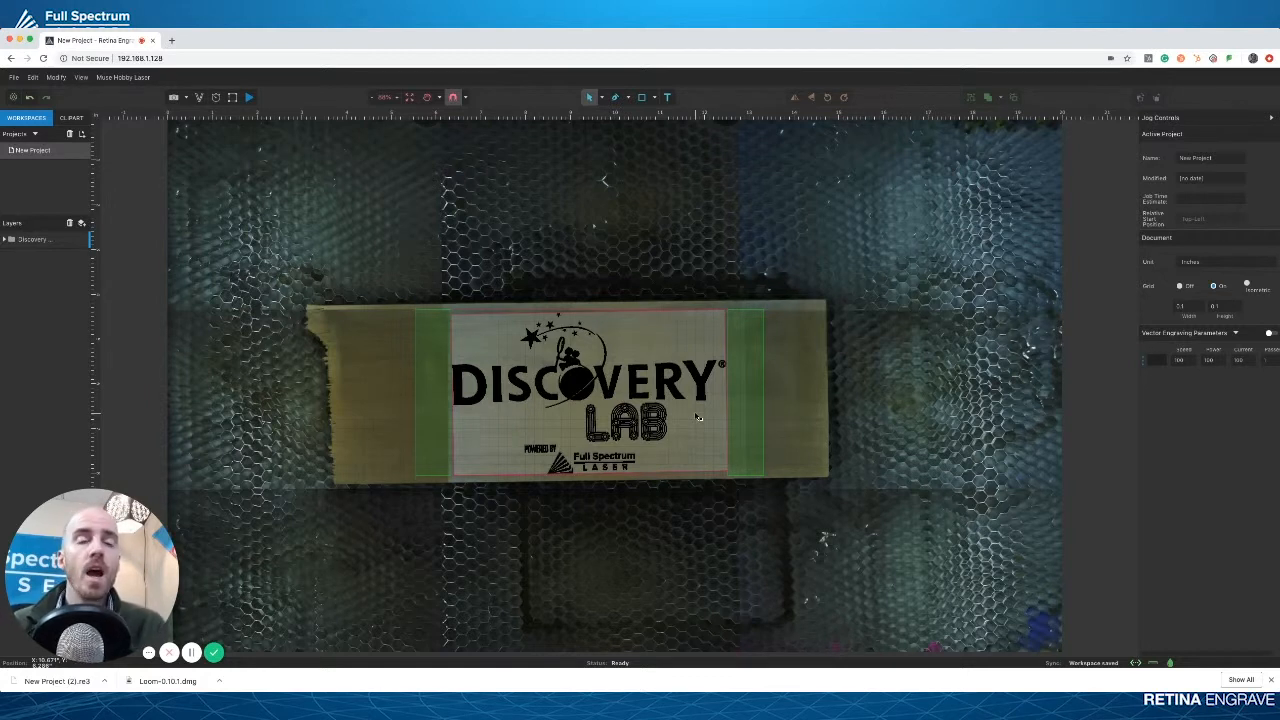
# - Start a support ticket from the File menu, exporting the workspace before continuing to the portal
pyautogui.click(13, 77)
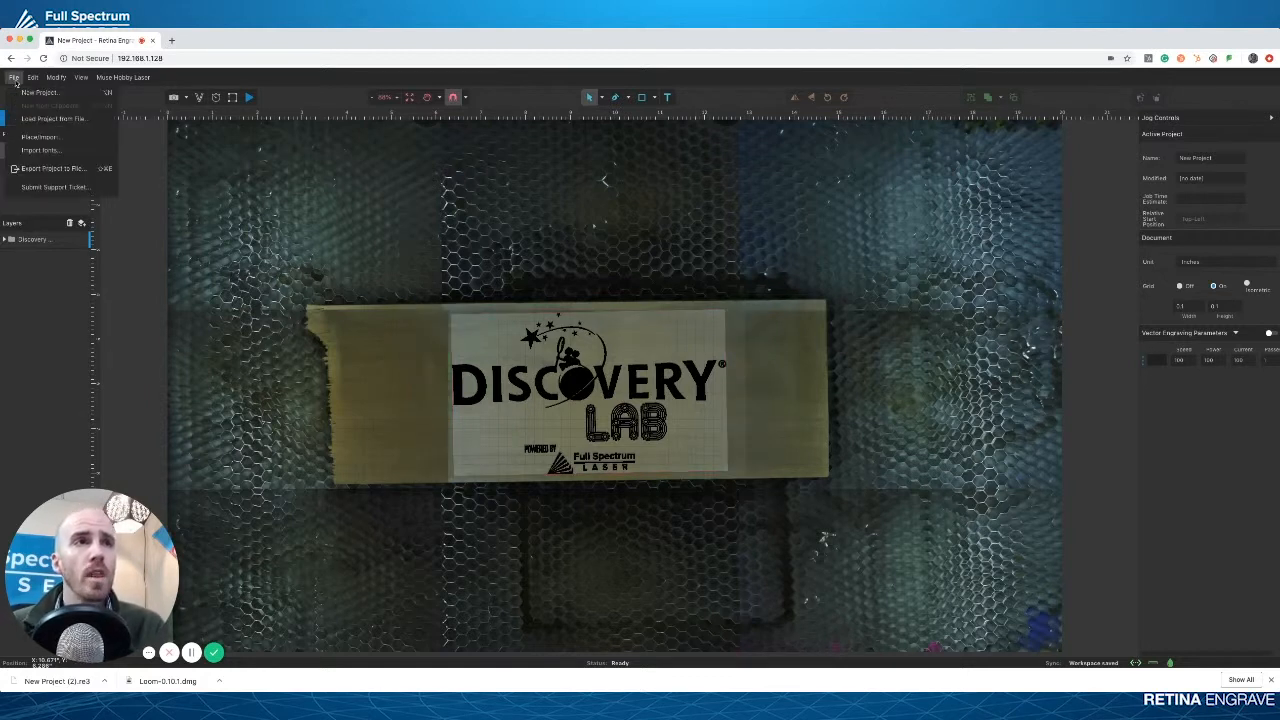
pyautogui.moveTo(55, 187)
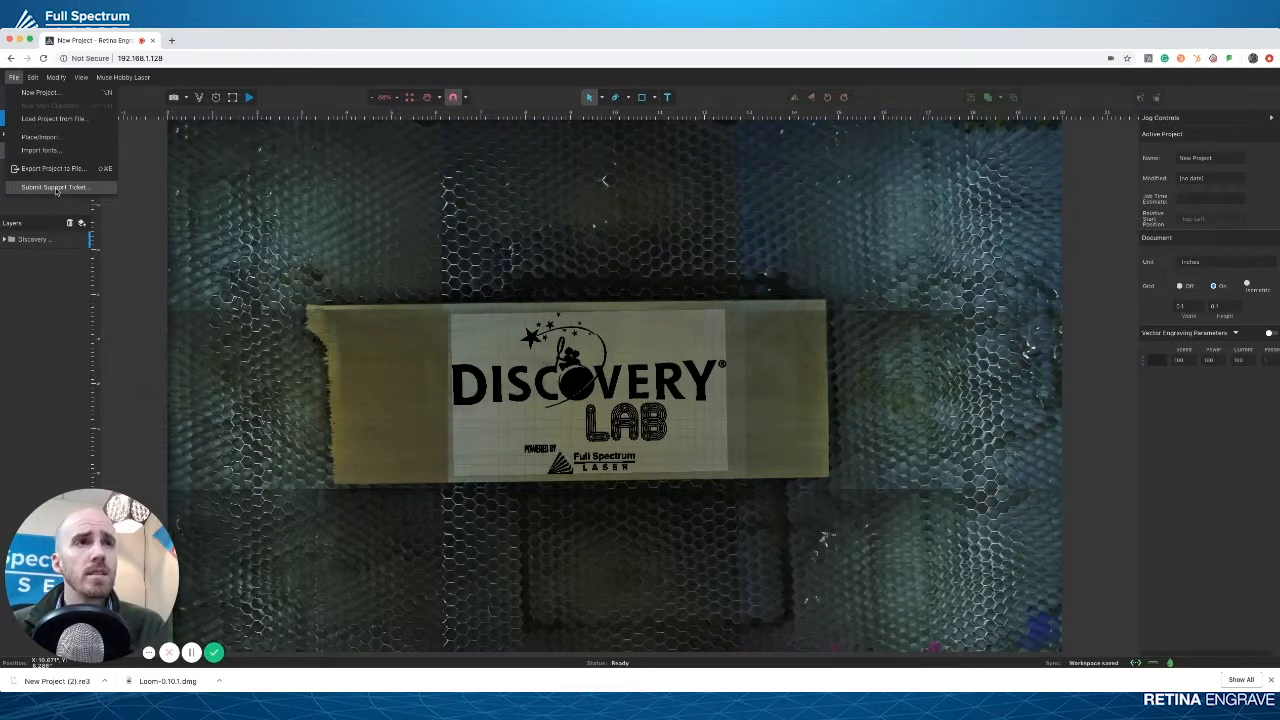
pyautogui.click(55, 187)
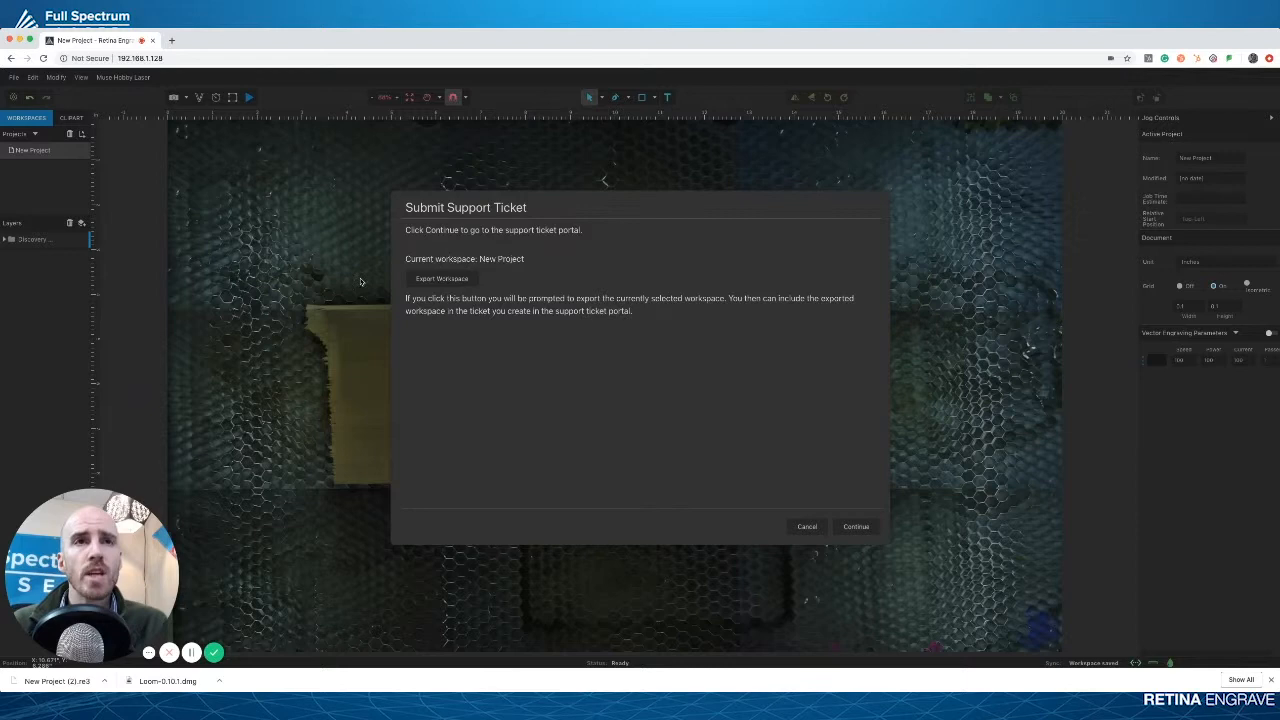
pyautogui.click(855, 526)
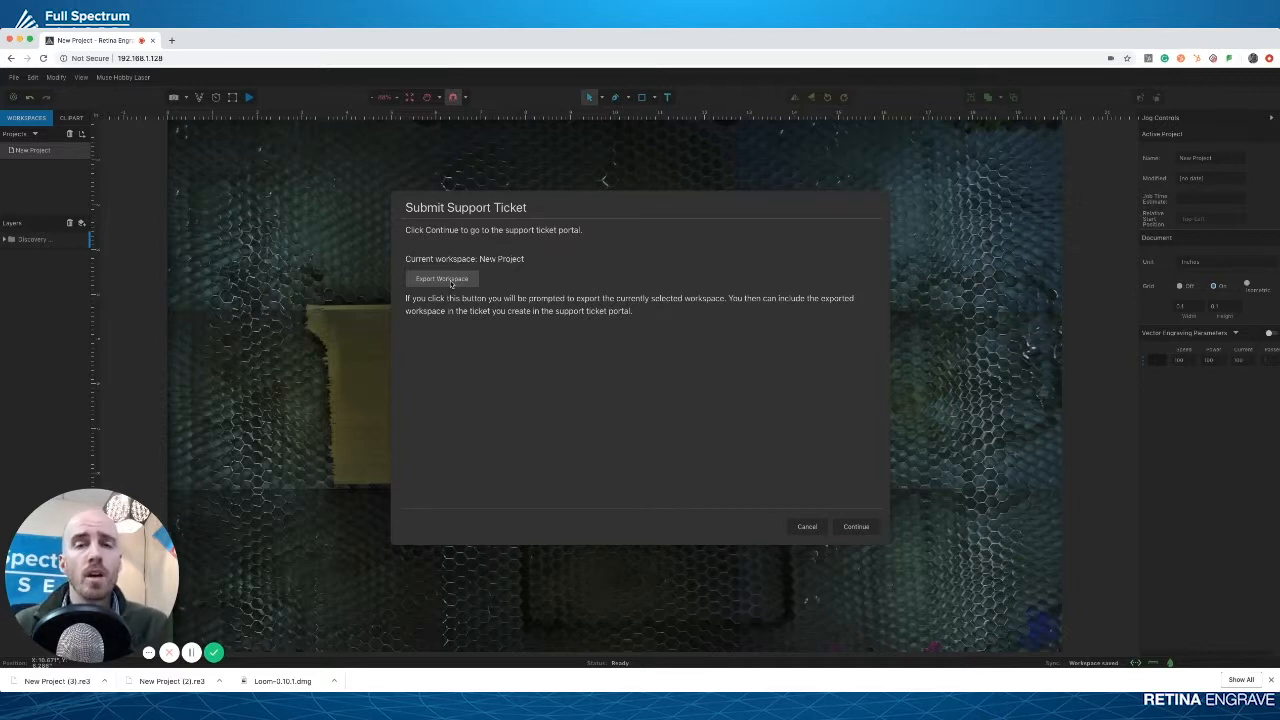
pyautogui.moveTo(690, 432)
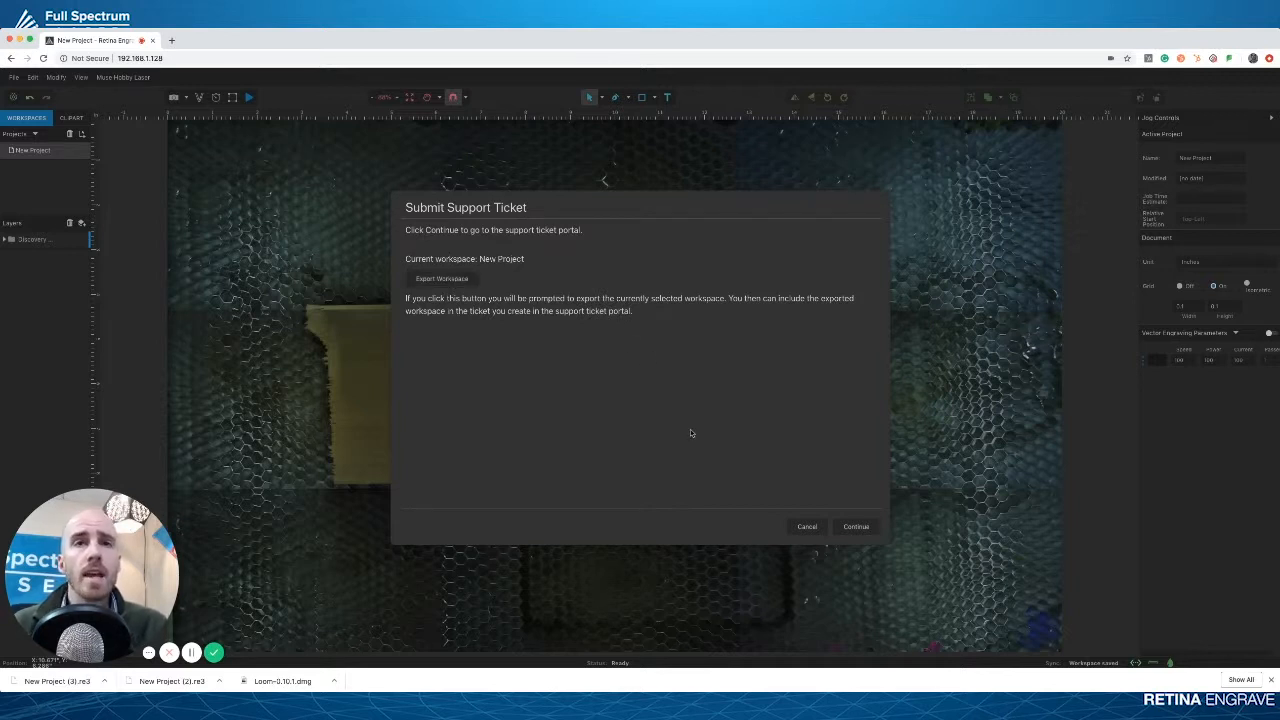
pyautogui.click(855, 526)
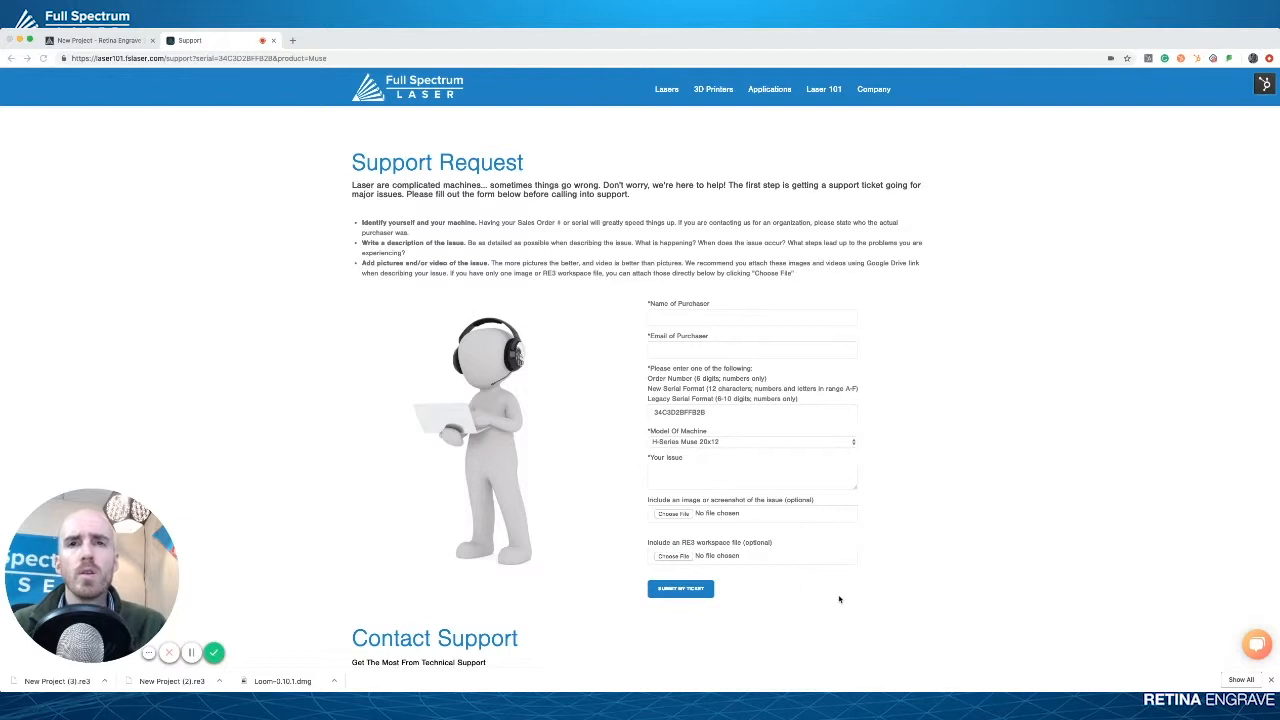
pyautogui.click(673, 556)
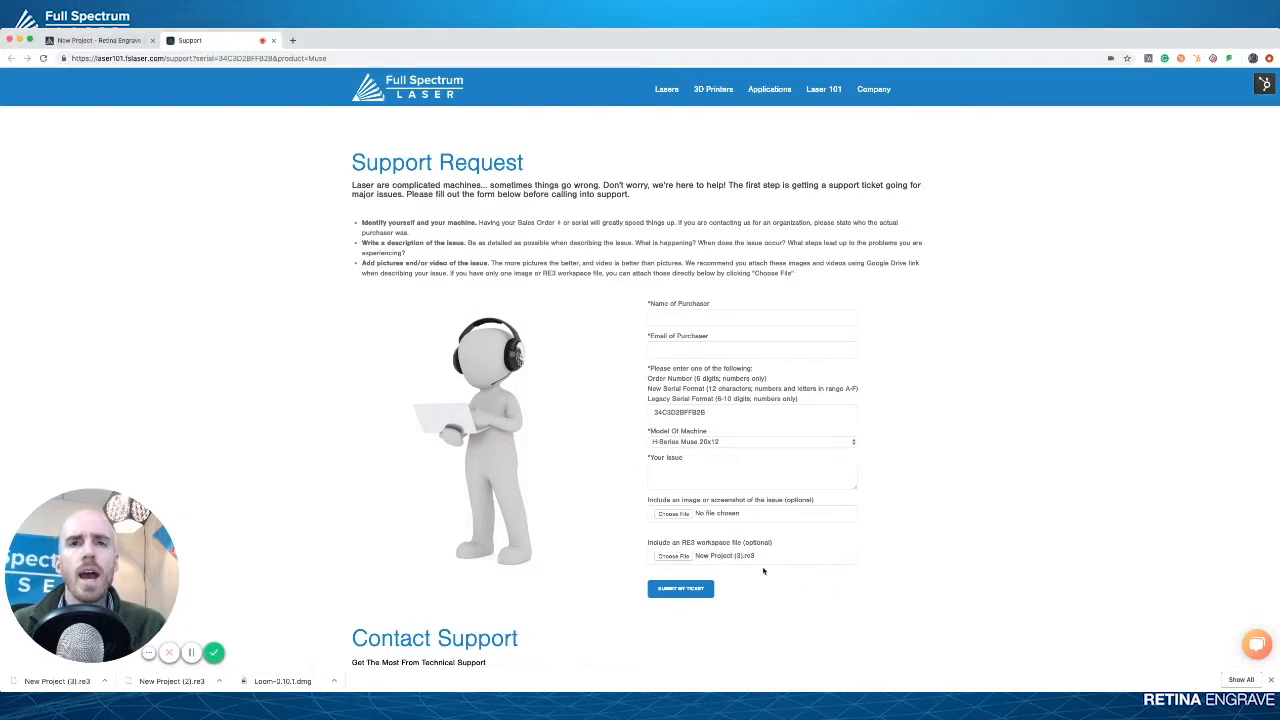
pyautogui.click(752, 317)
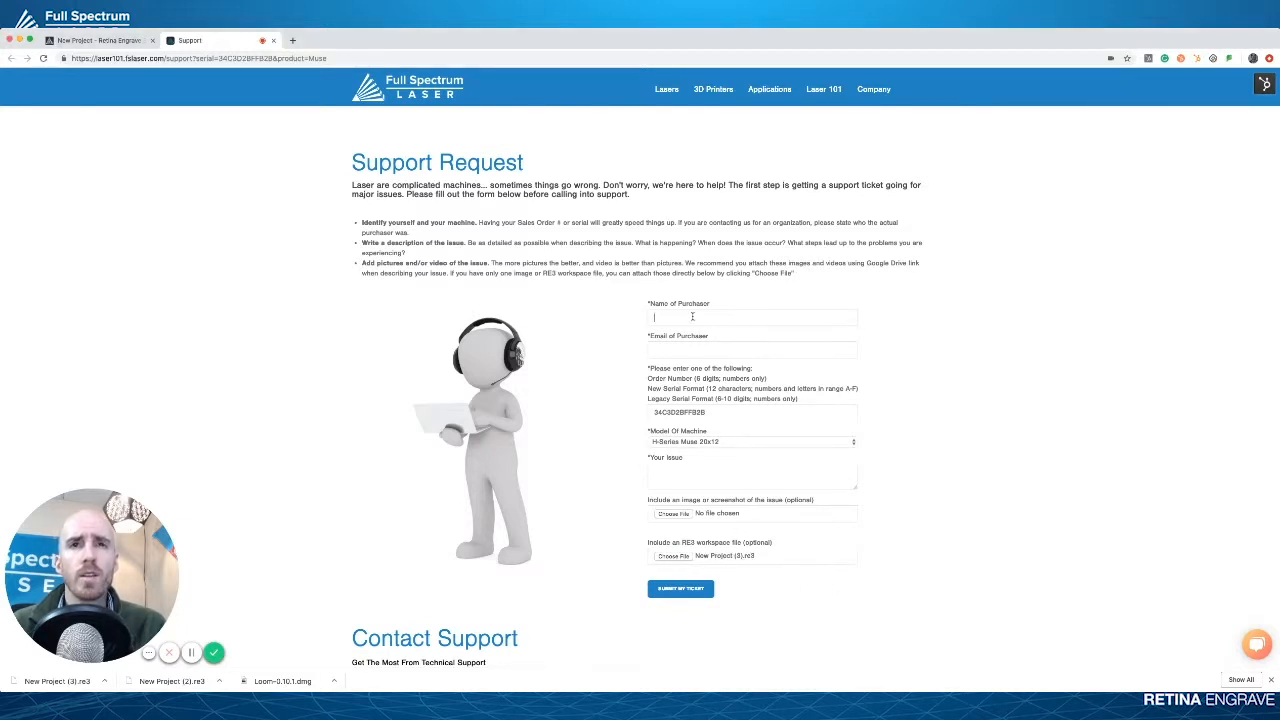
pyautogui.write('Nick Barr')
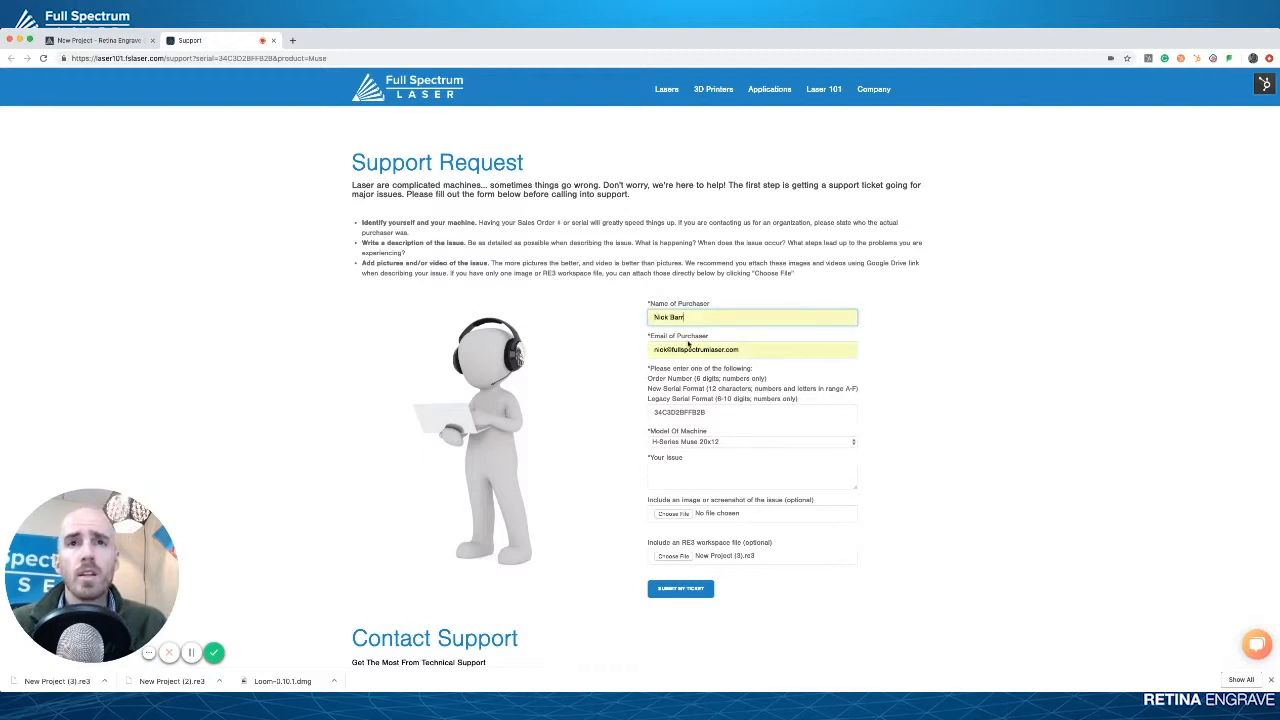
pyautogui.click(751, 475)
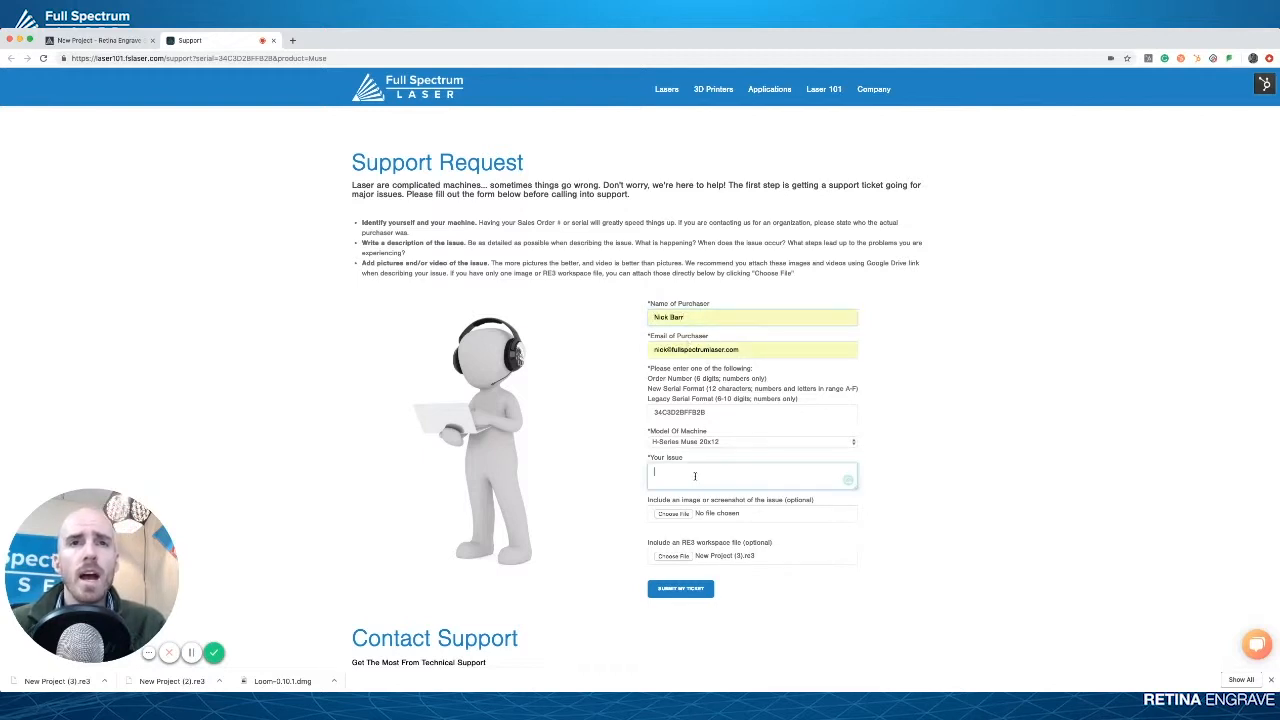
pyautogui.write('Laser')
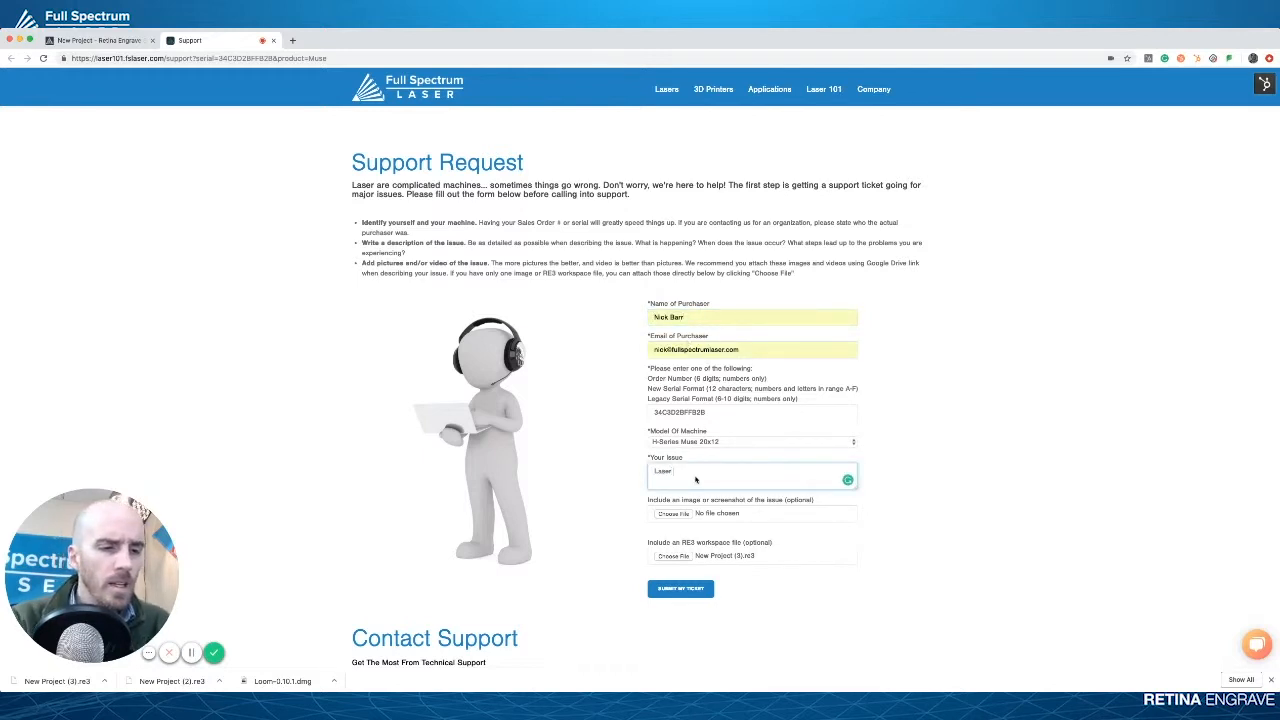
# - Describe the issue as 'Laser won't fire' and submit the ticket
pyautogui.write("won't")
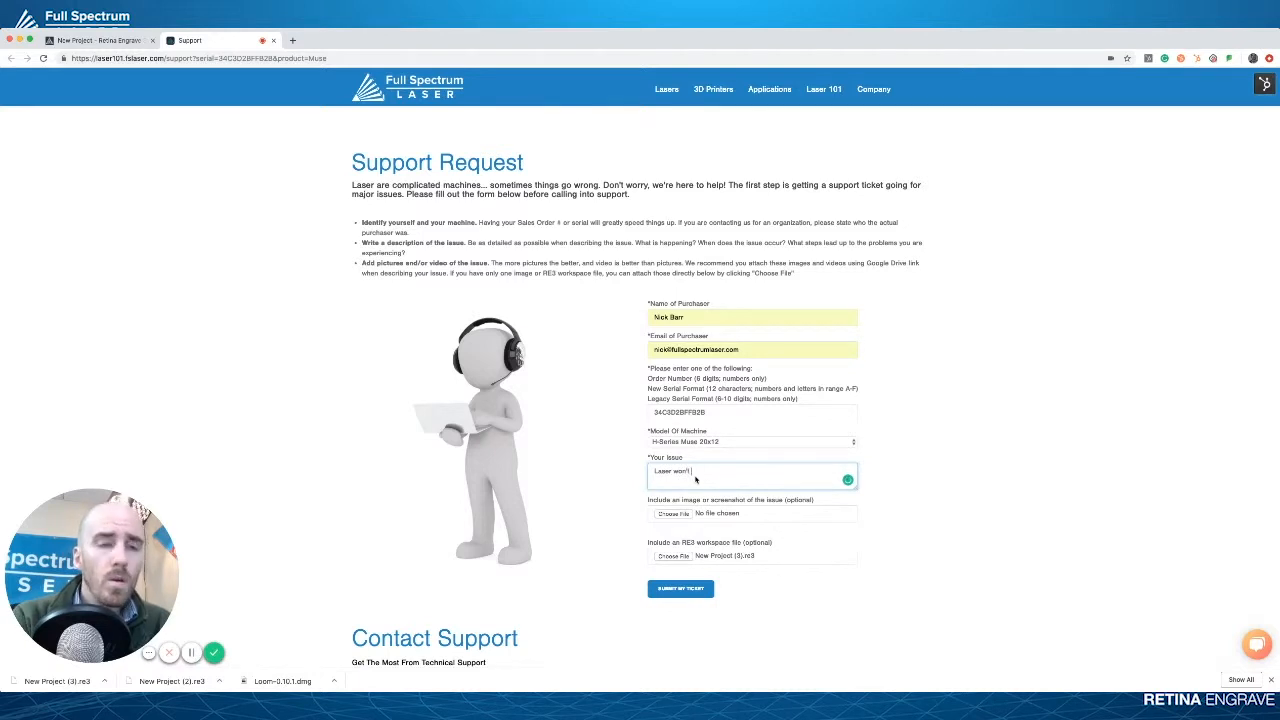
pyautogui.write('fire.')
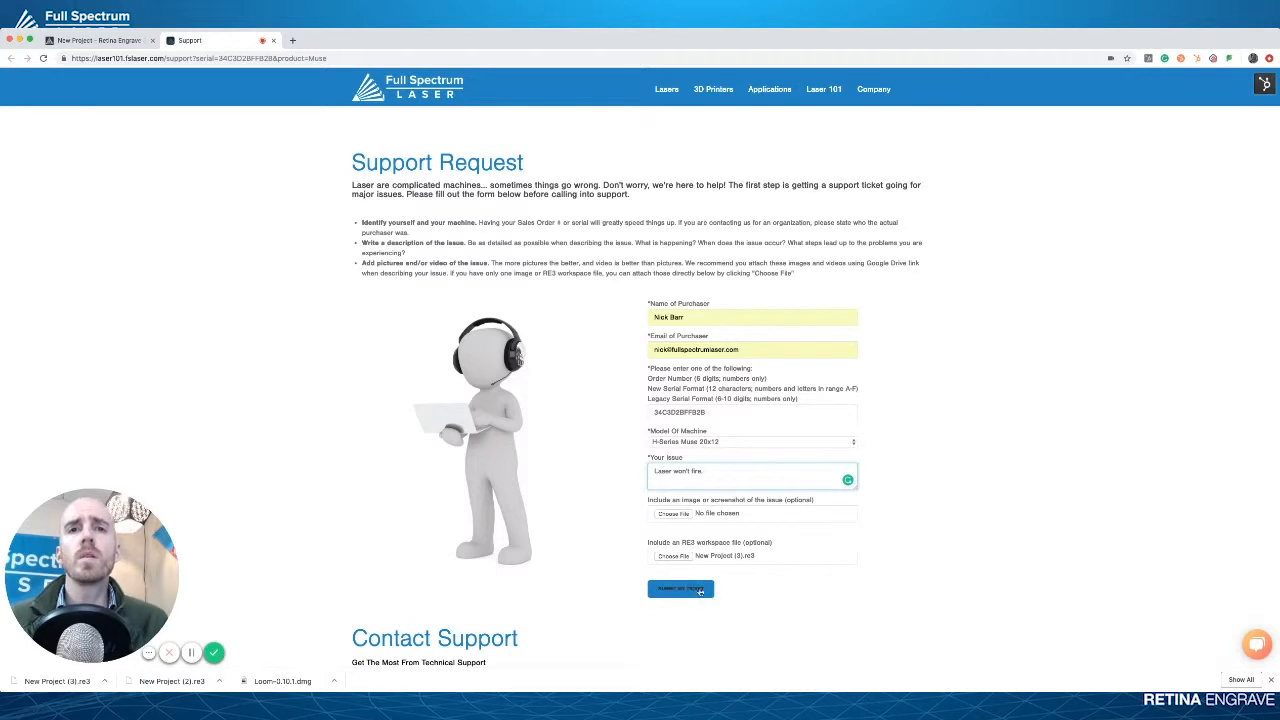
pyautogui.click(681, 589)
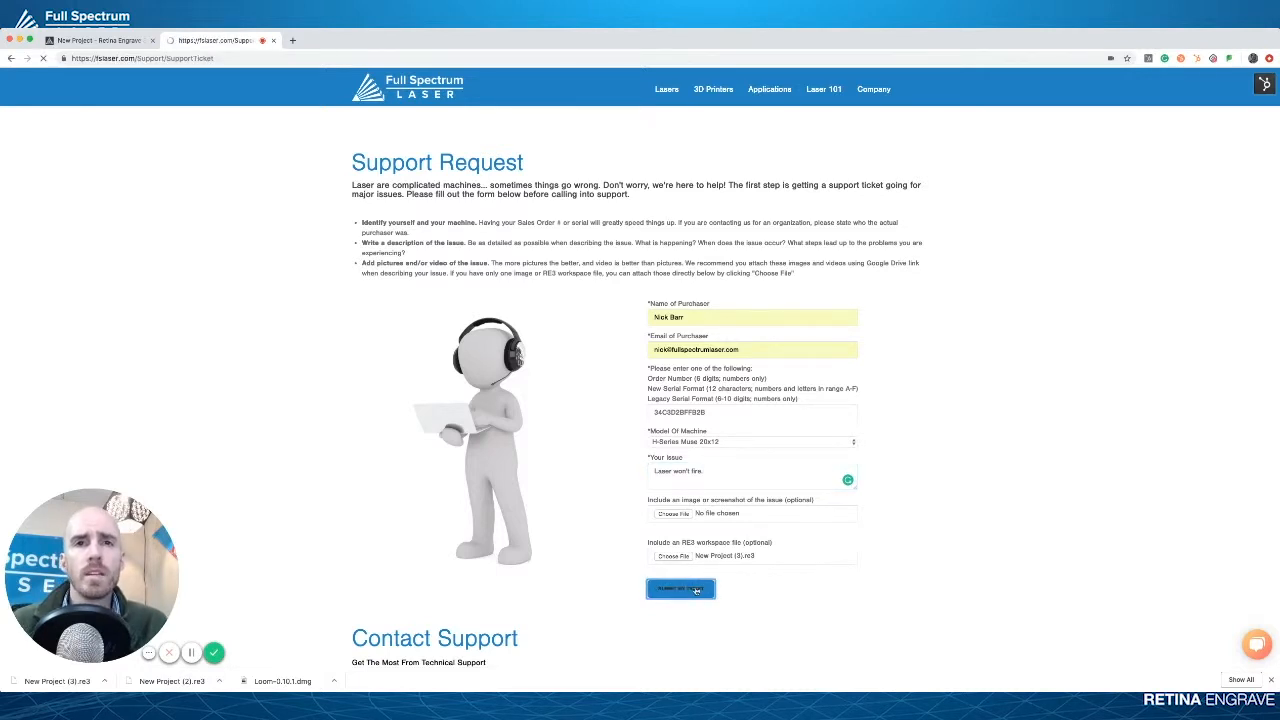
pyautogui.click(681, 589)
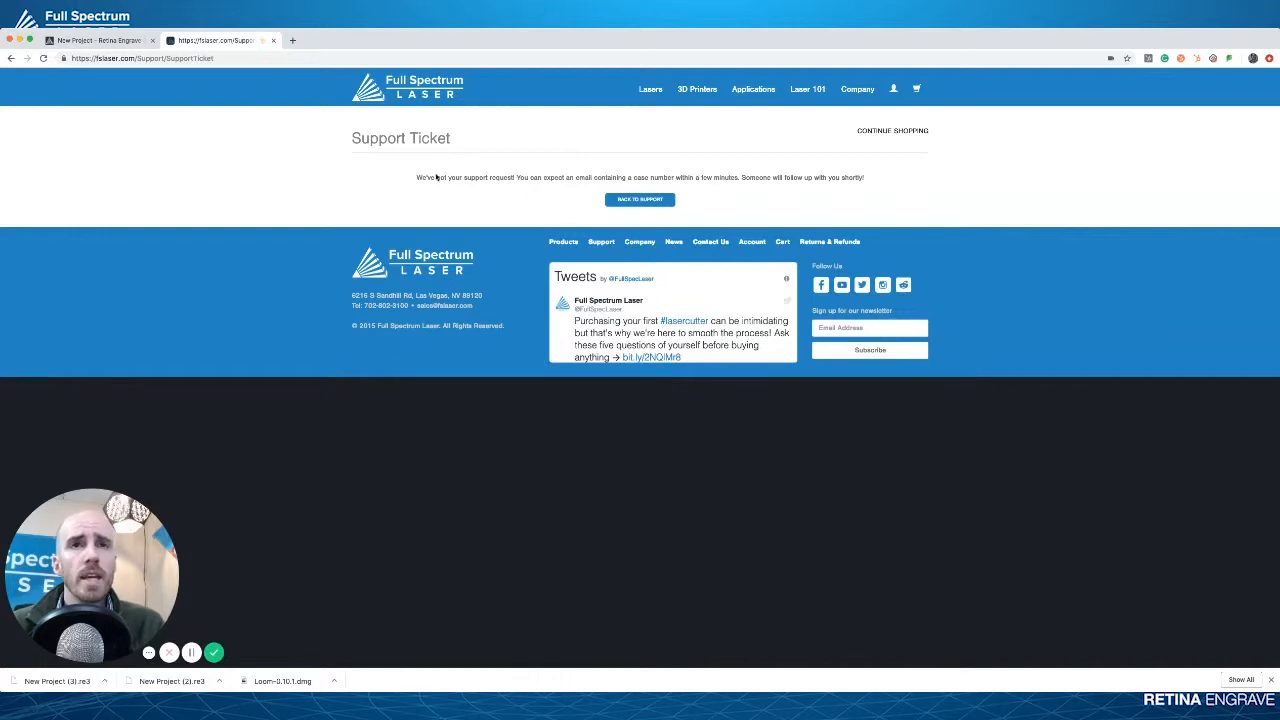
# - Switch back to the Retina Engrave tab and open its File menu
pyautogui.click(95, 40)
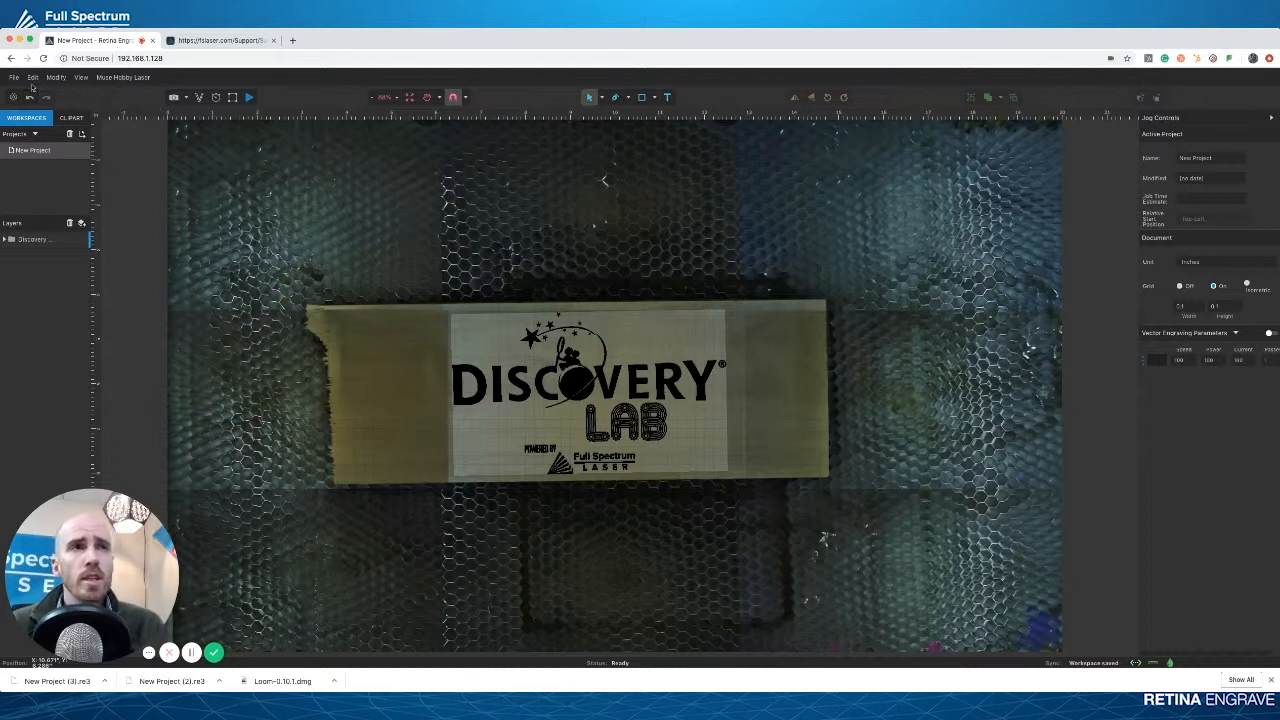
pyautogui.click(13, 77)
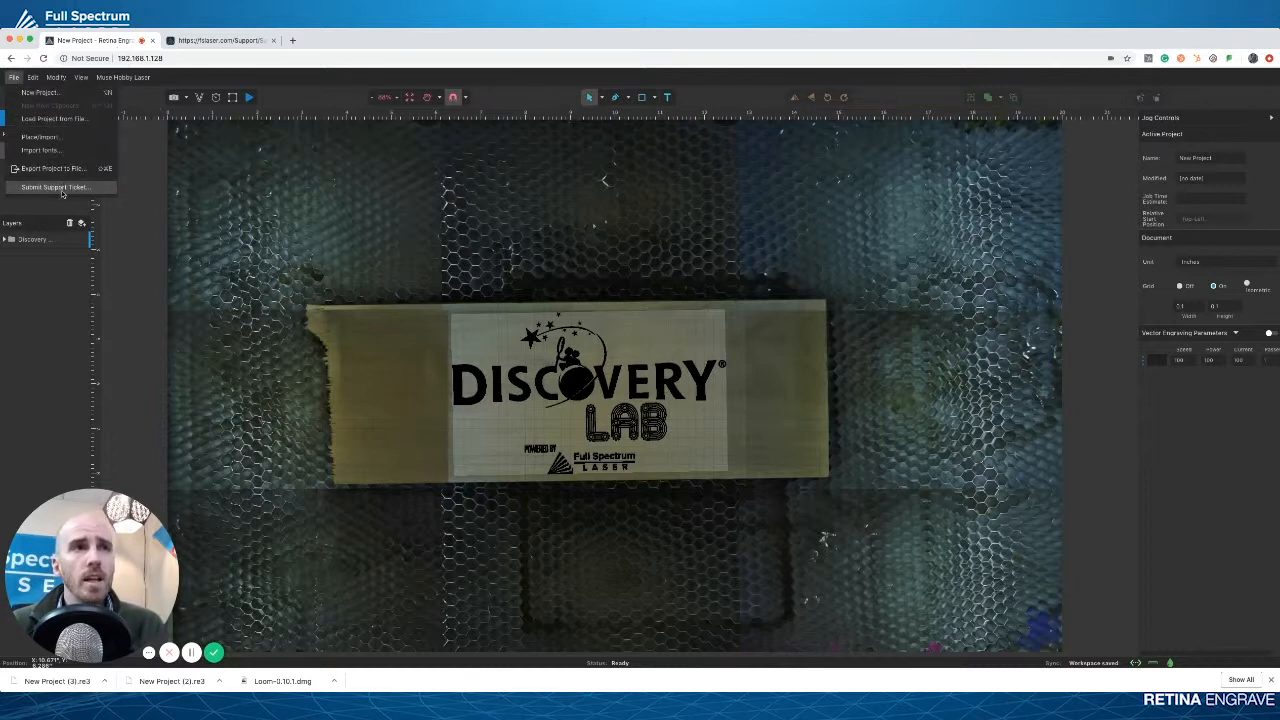